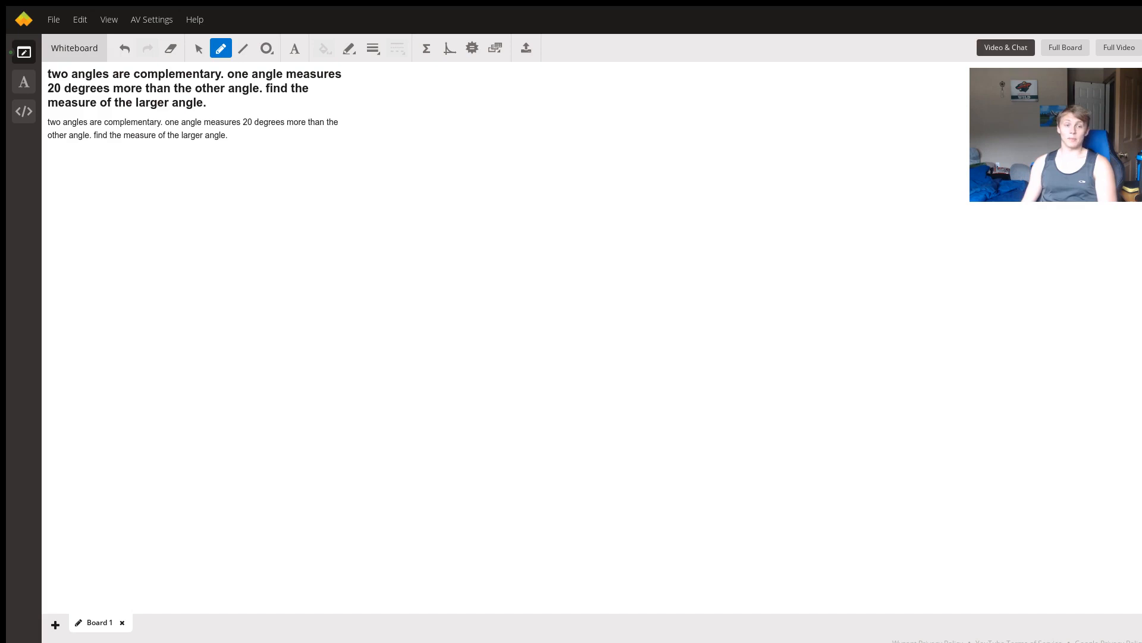
{"action": "mouse_move", "coordinate": [310, 232]}
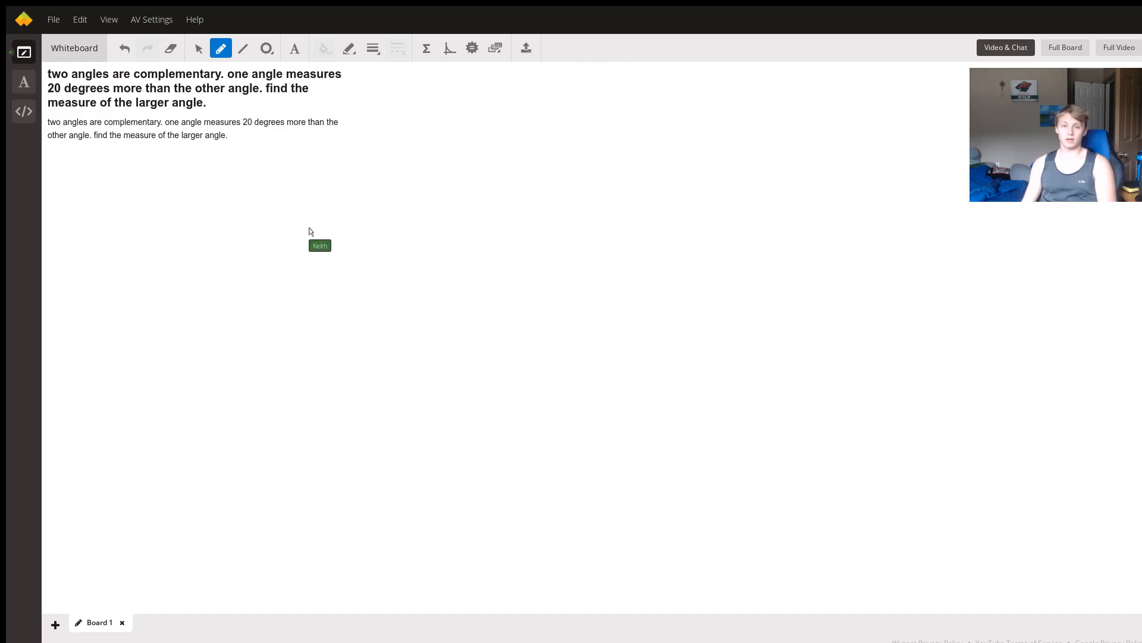
{"action": "mouse_move", "coordinate": [283, 269]}
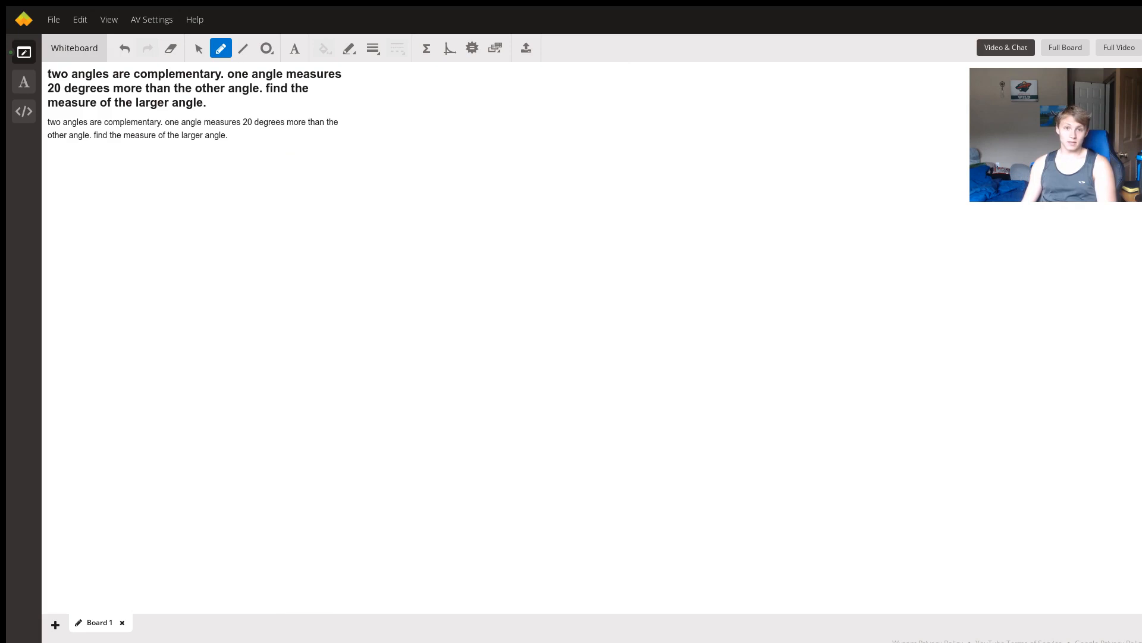
{"action": "mouse_move", "coordinate": [375, 186]}
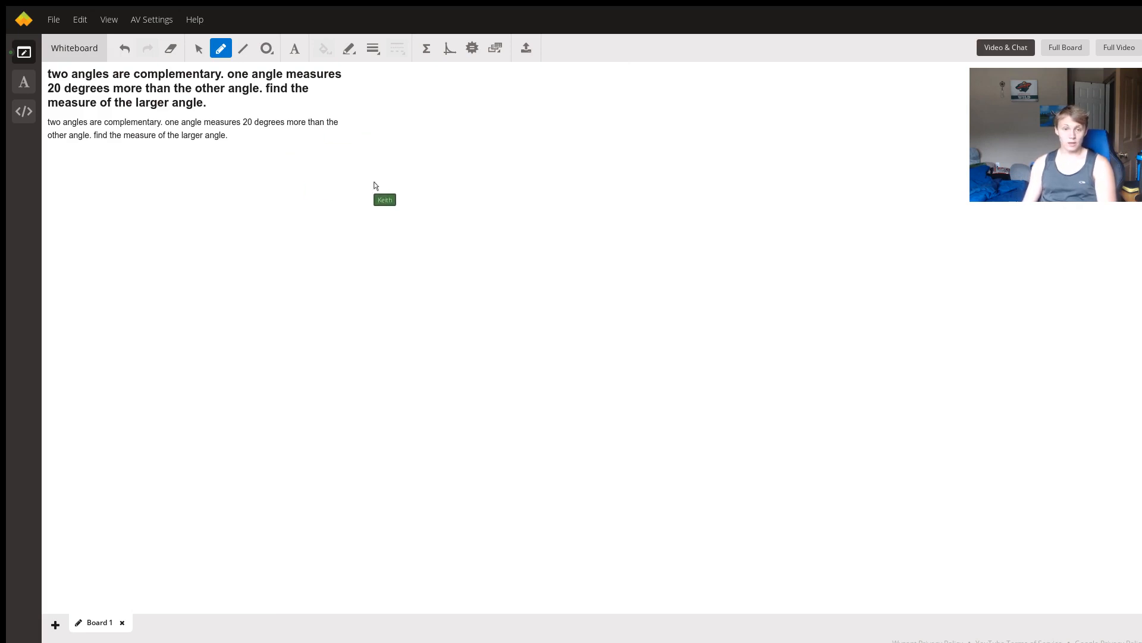
{"action": "mouse_move", "coordinate": [375, 375]}
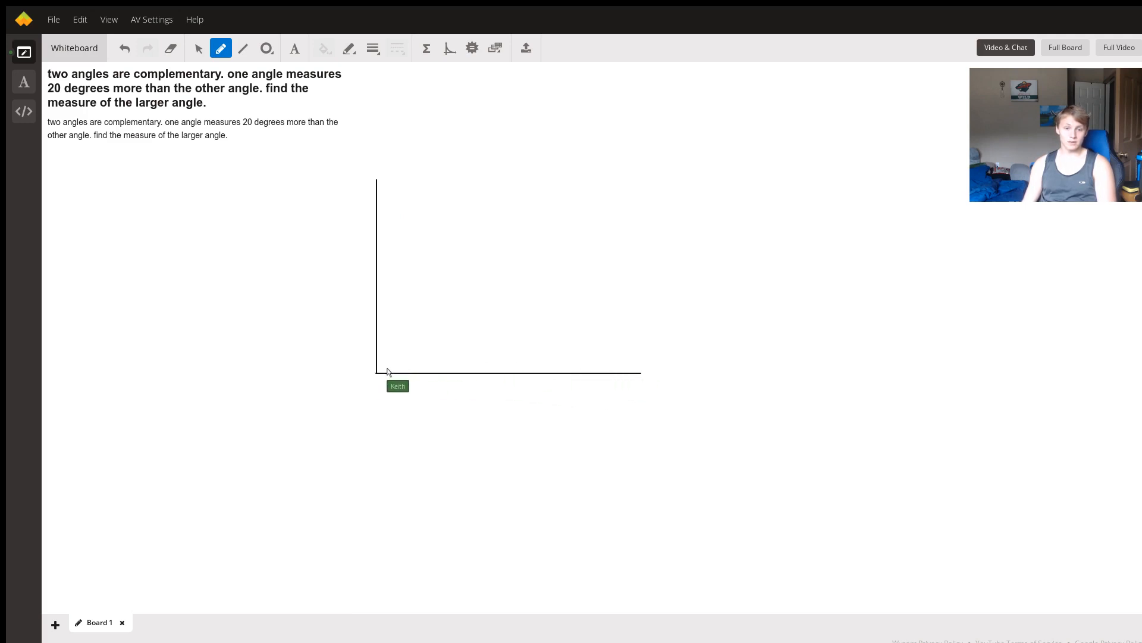
{"action": "mouse_move", "coordinate": [538, 203]}
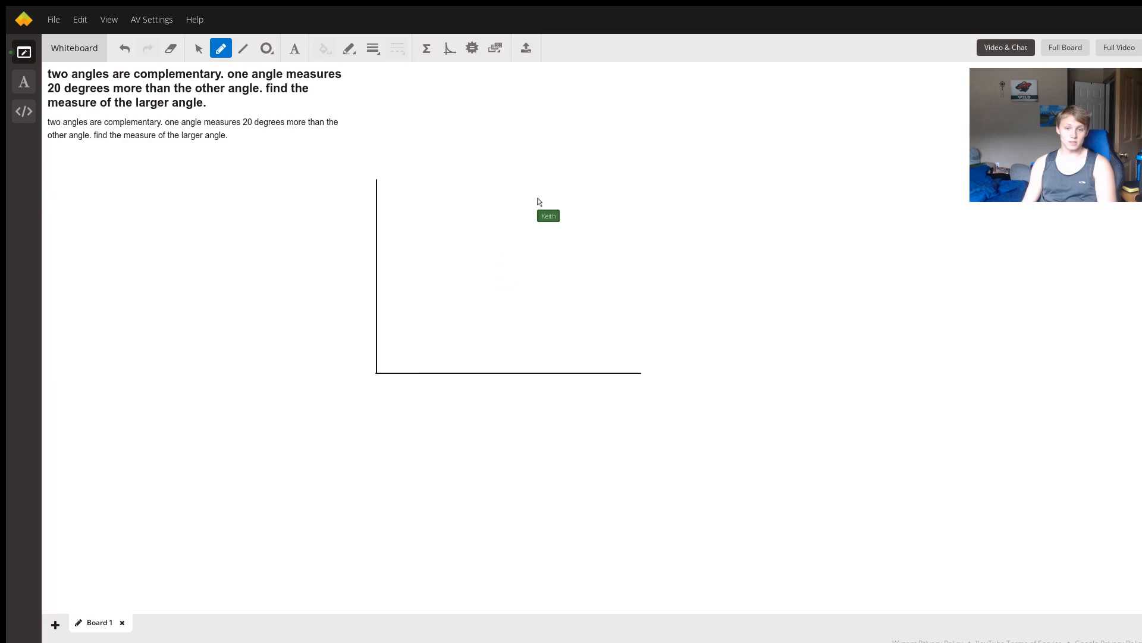
{"action": "mouse_move", "coordinate": [510, 190]}
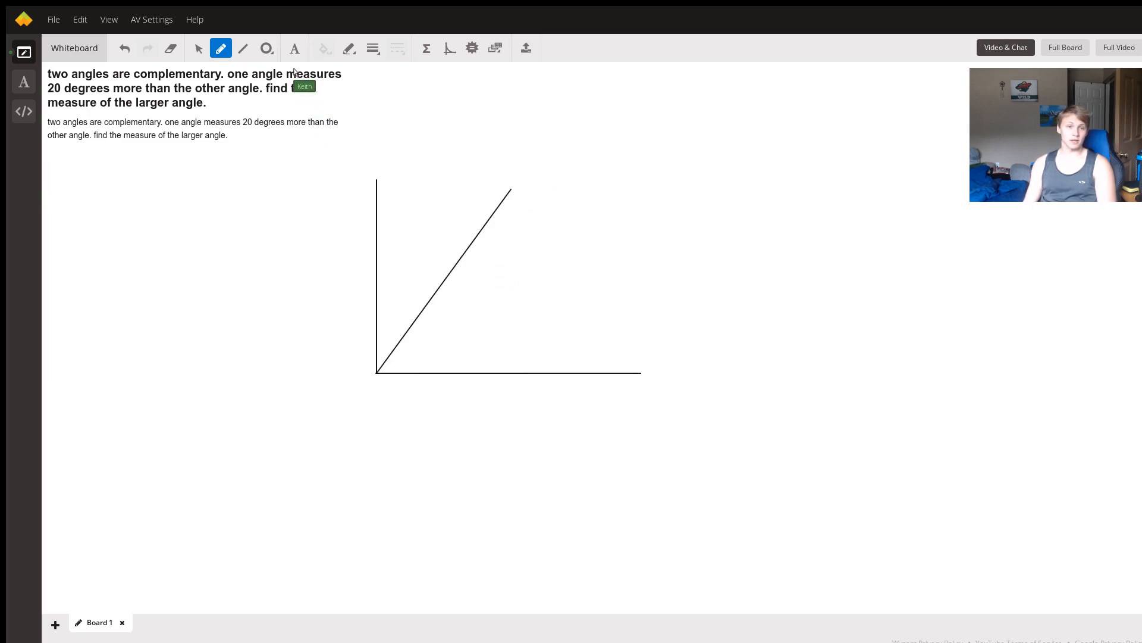
{"action": "mouse_move", "coordinate": [396, 332]}
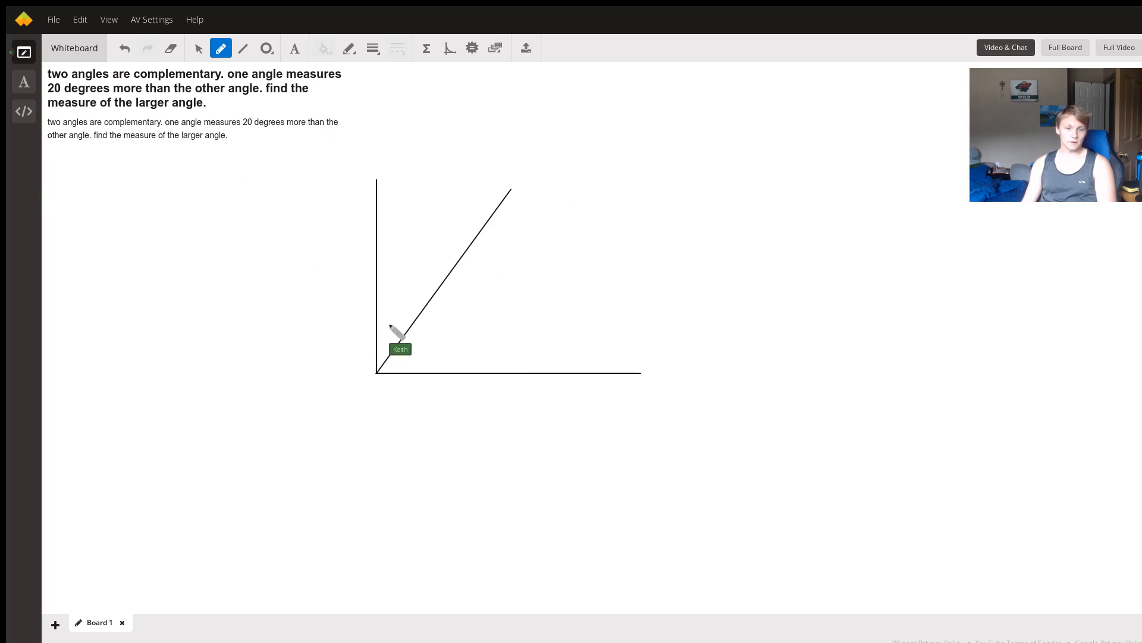
{"action": "mouse_move", "coordinate": [395, 336]}
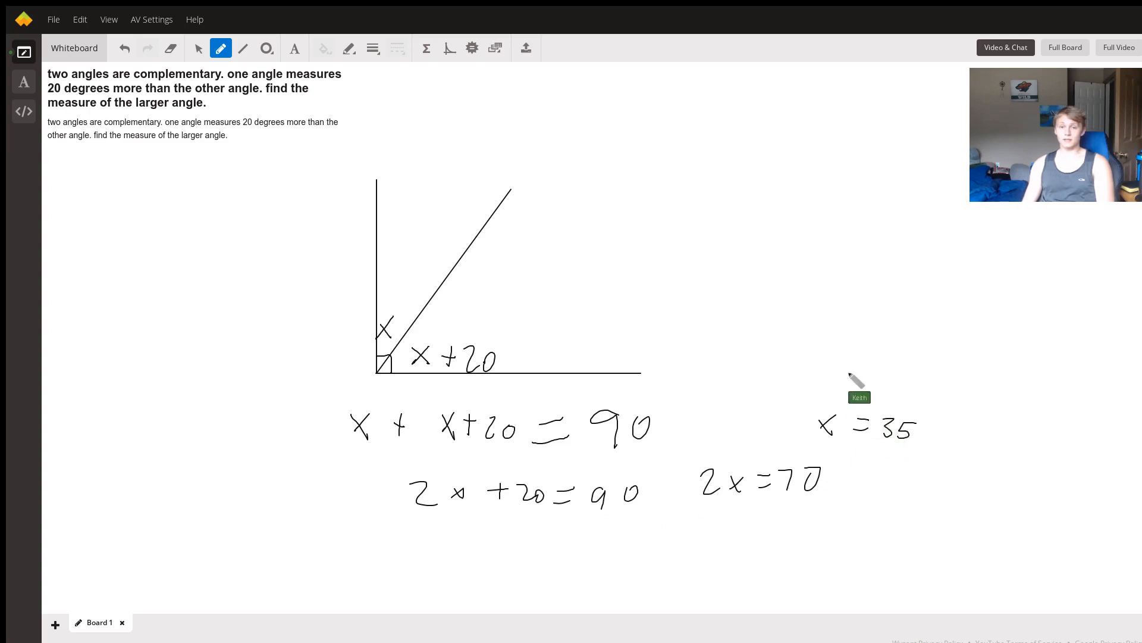
{"action": "mouse_move", "coordinate": [765, 303]}
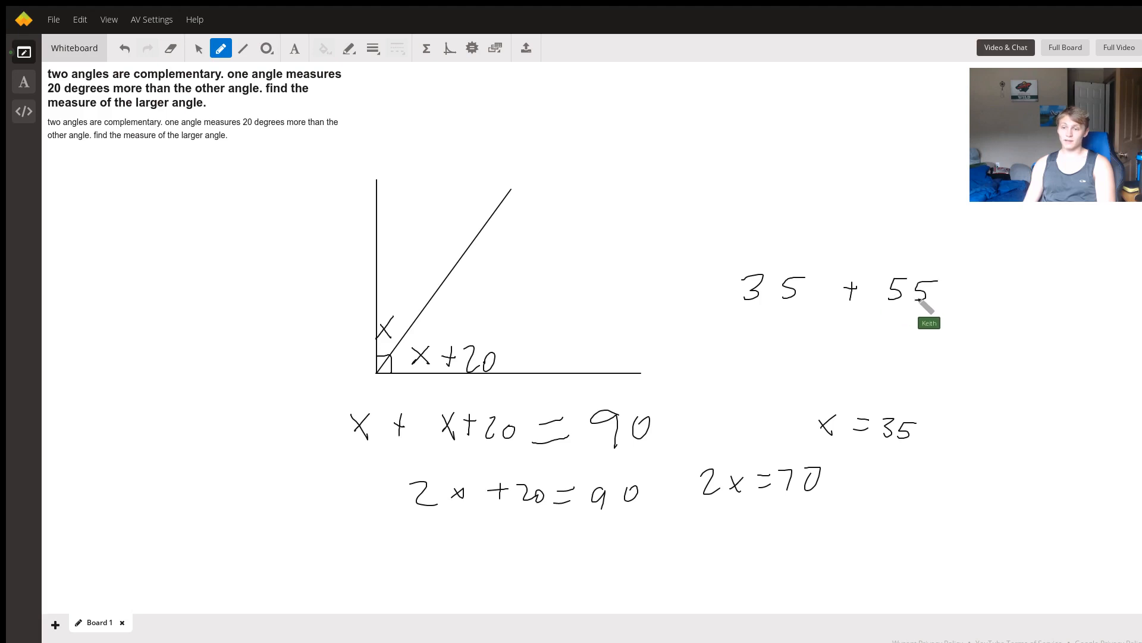
{"action": "mouse_move", "coordinate": [803, 340]}
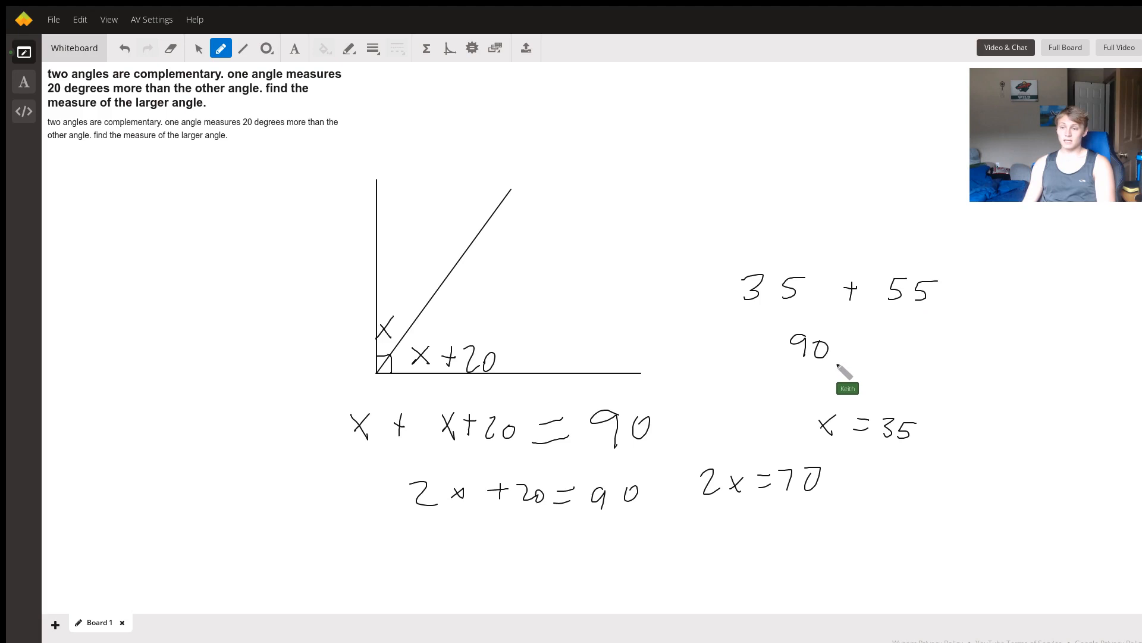
{"action": "mouse_move", "coordinate": [799, 394]}
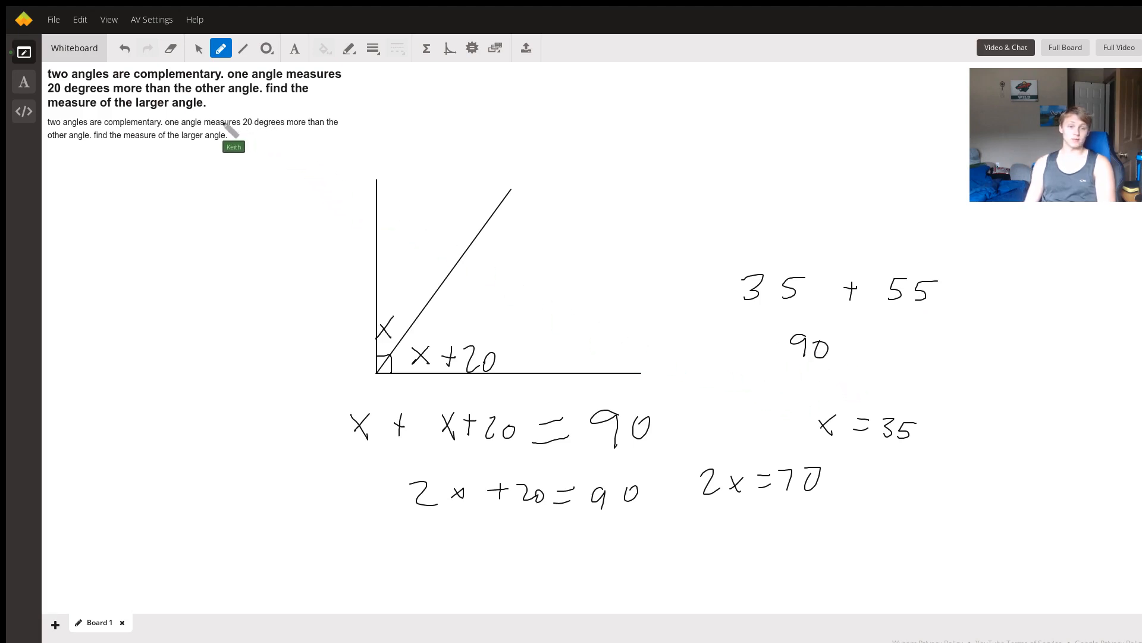
{"action": "mouse_move", "coordinate": [732, 179]}
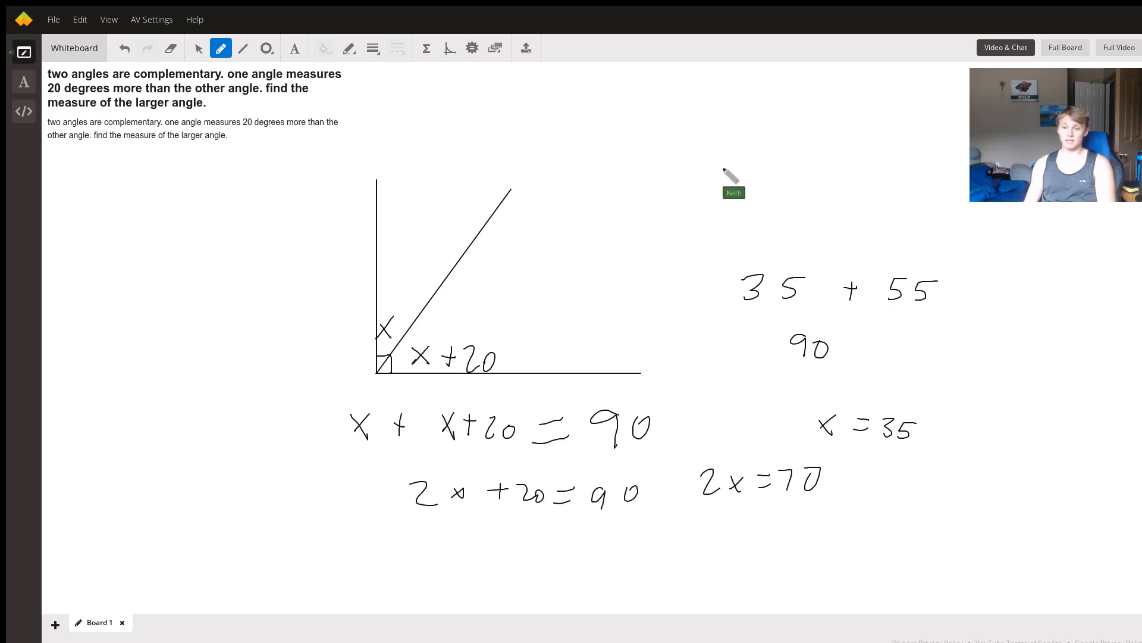